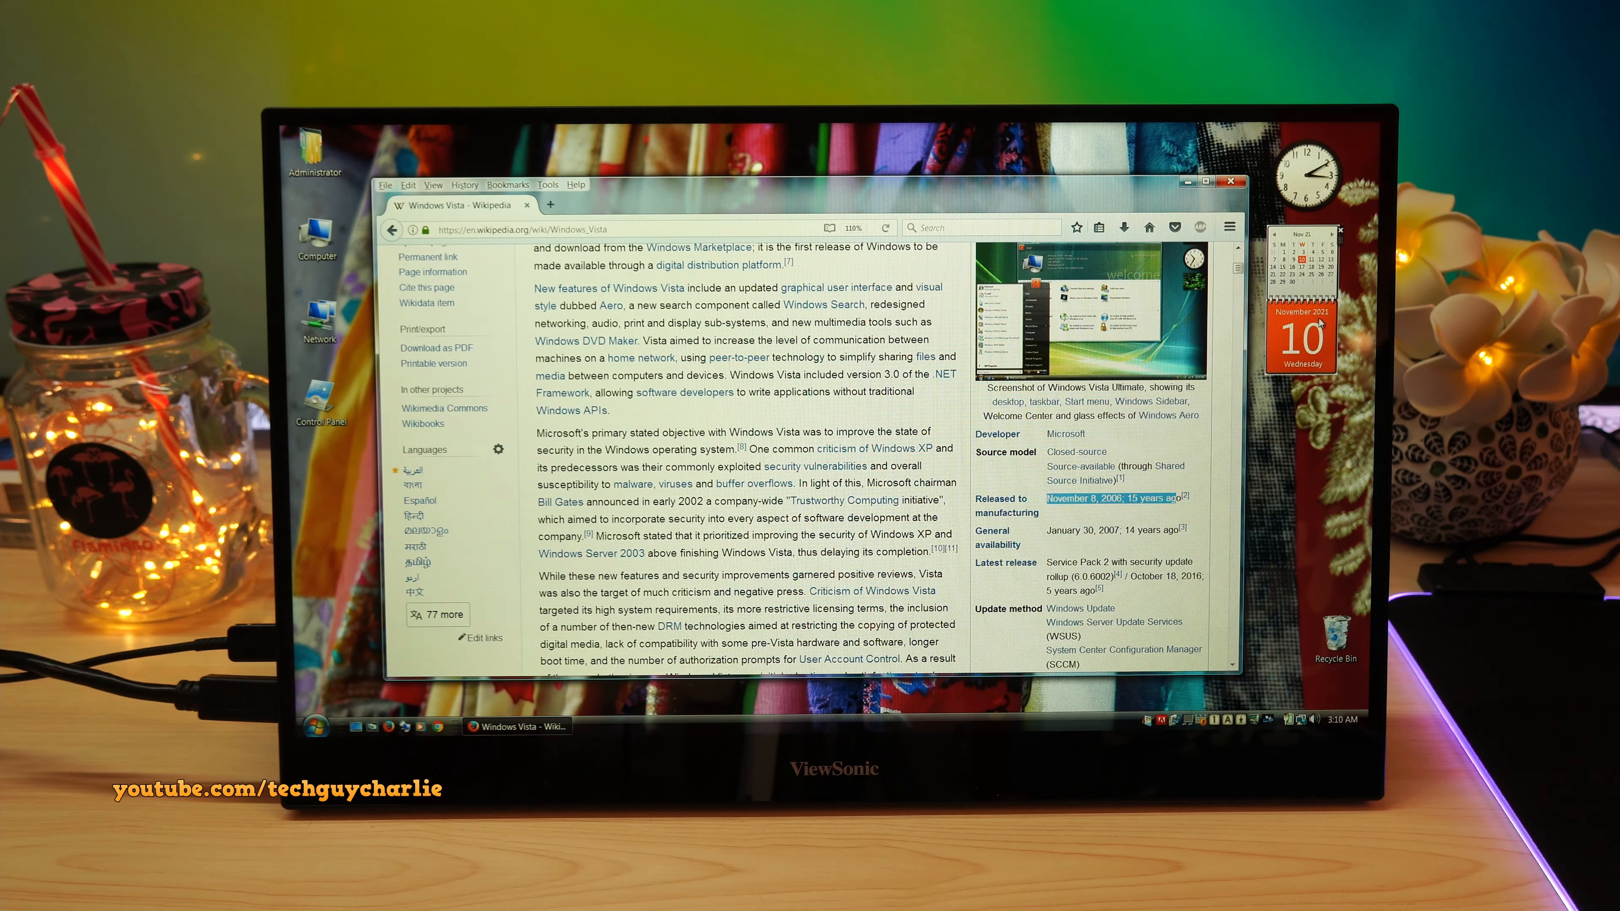
mouse_move(1212, 473)
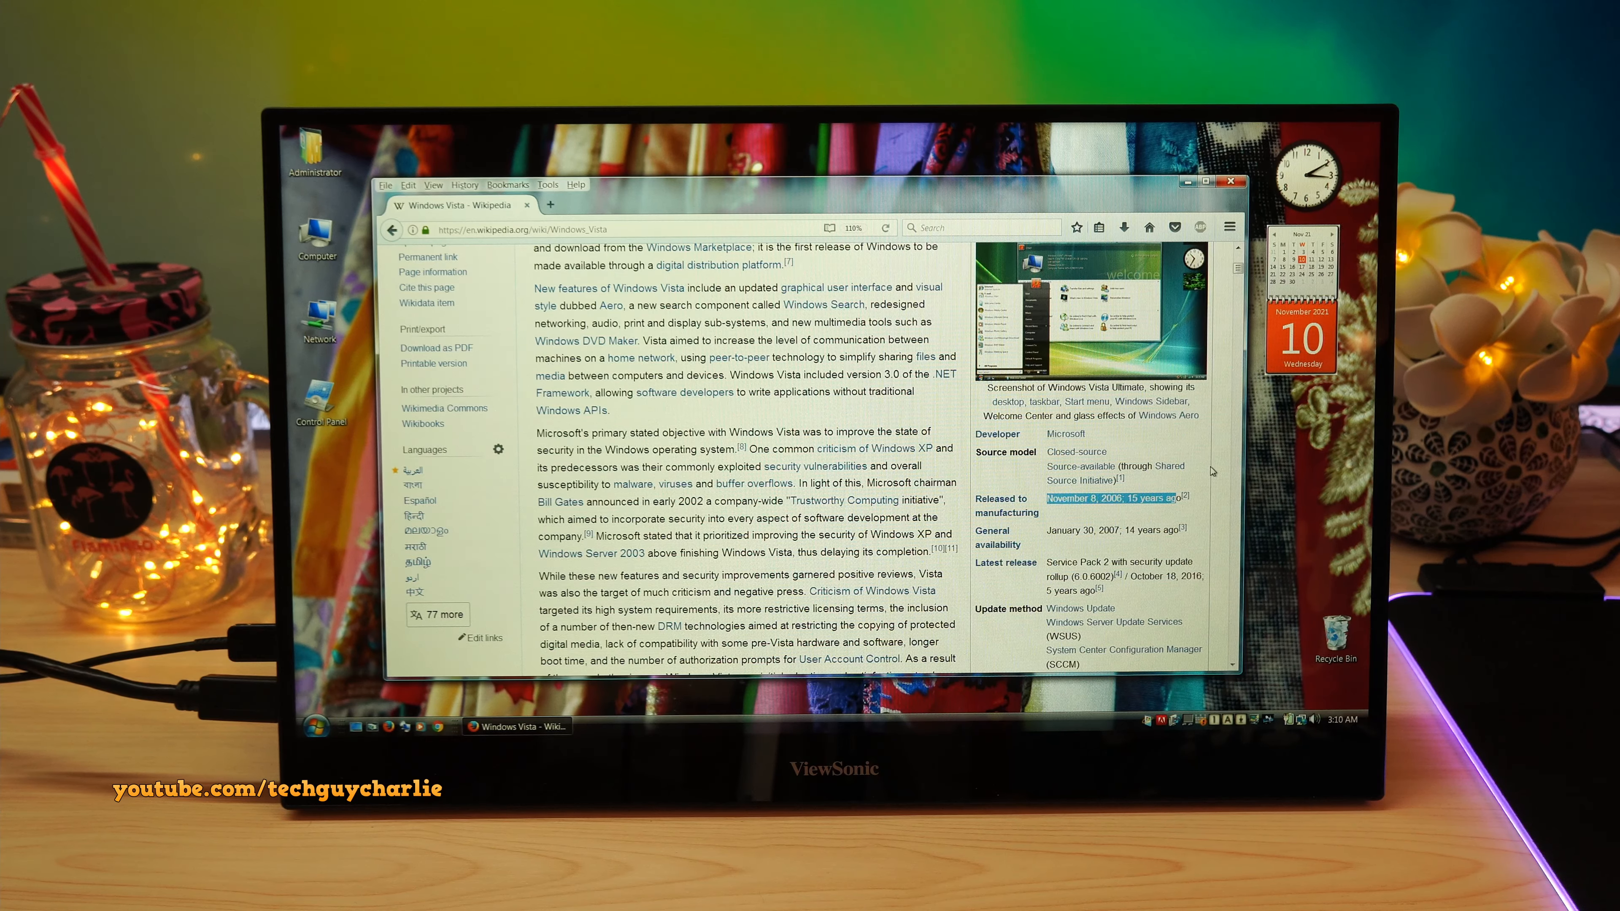